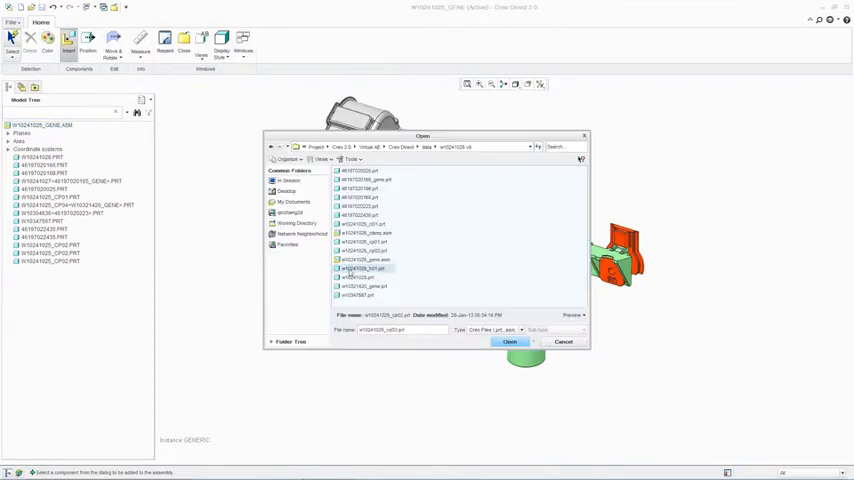
Insert the retention clip part and place it around the pipe below the green housing.
{"action": "left_click", "coordinate": [508, 342]}
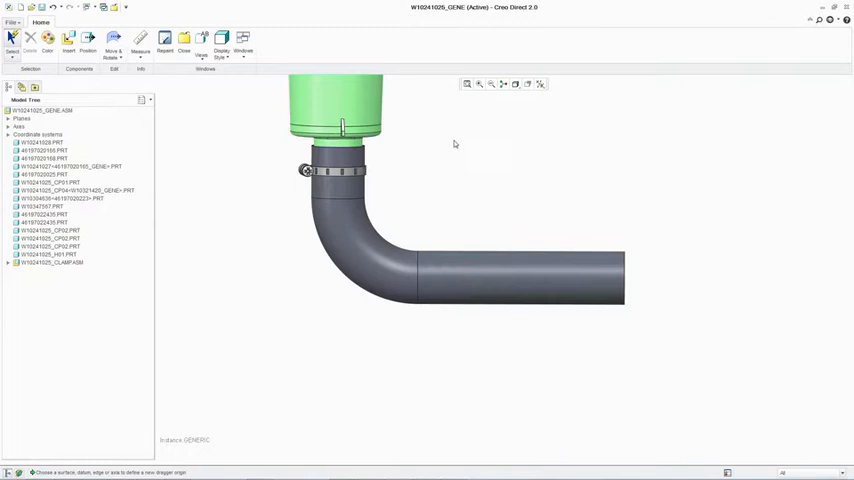
Save the pump assembly with pipe and clip under its assembly name.
{"action": "right_click", "coordinate": [44, 172]}
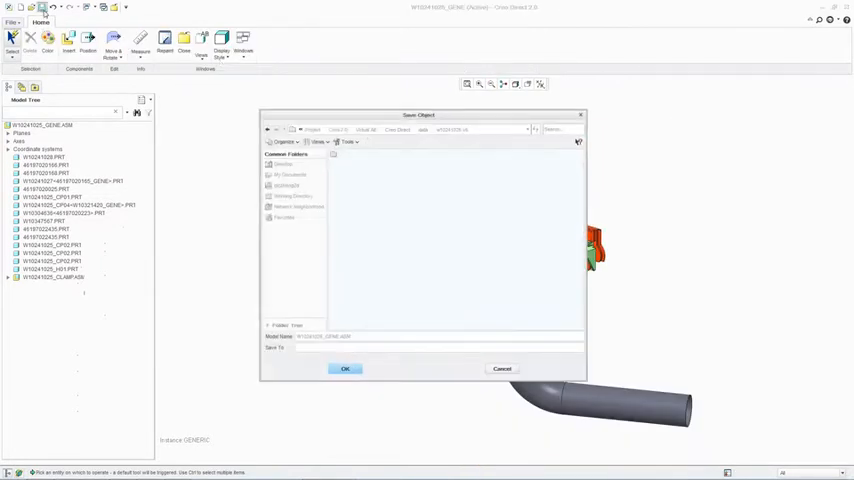
{"action": "left_click", "coordinate": [344, 368]}
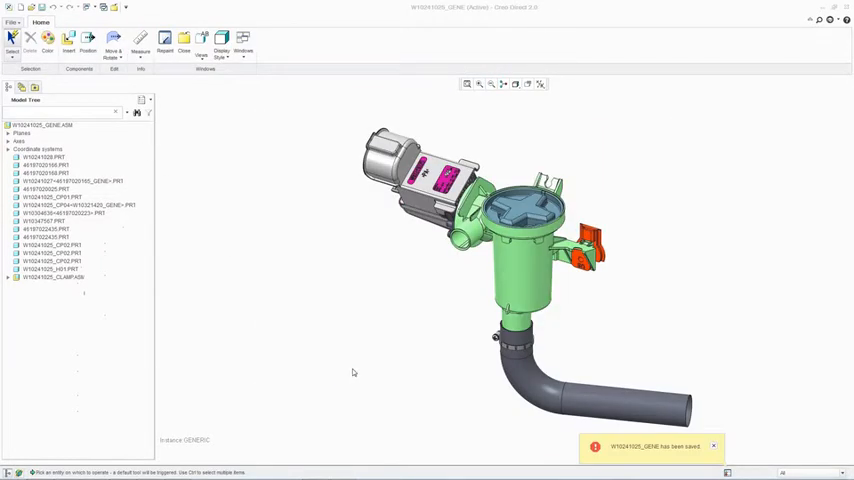